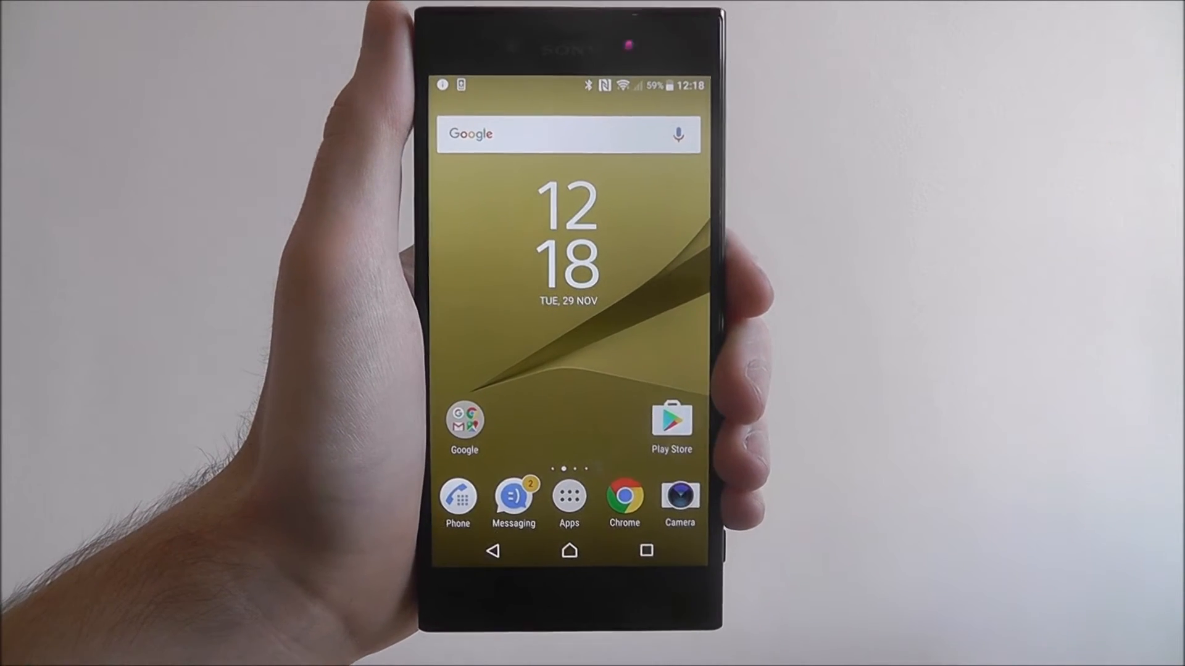
- Open Settings from the home screen and go to Backup & reset
click(568, 498)
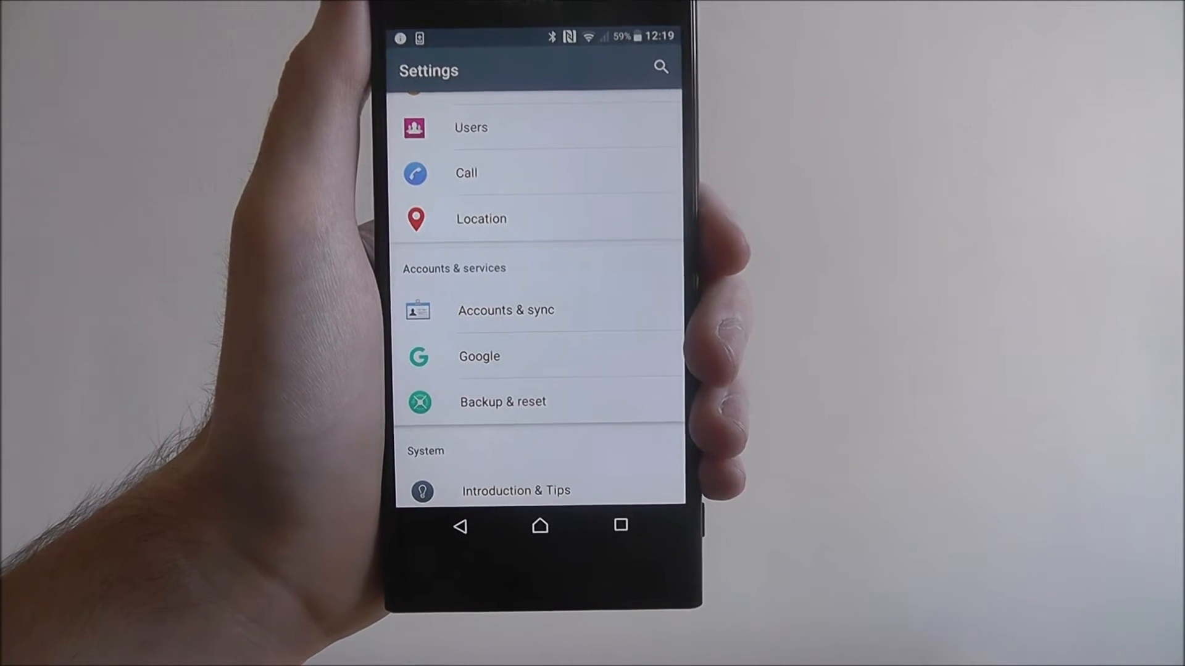
click(501, 402)
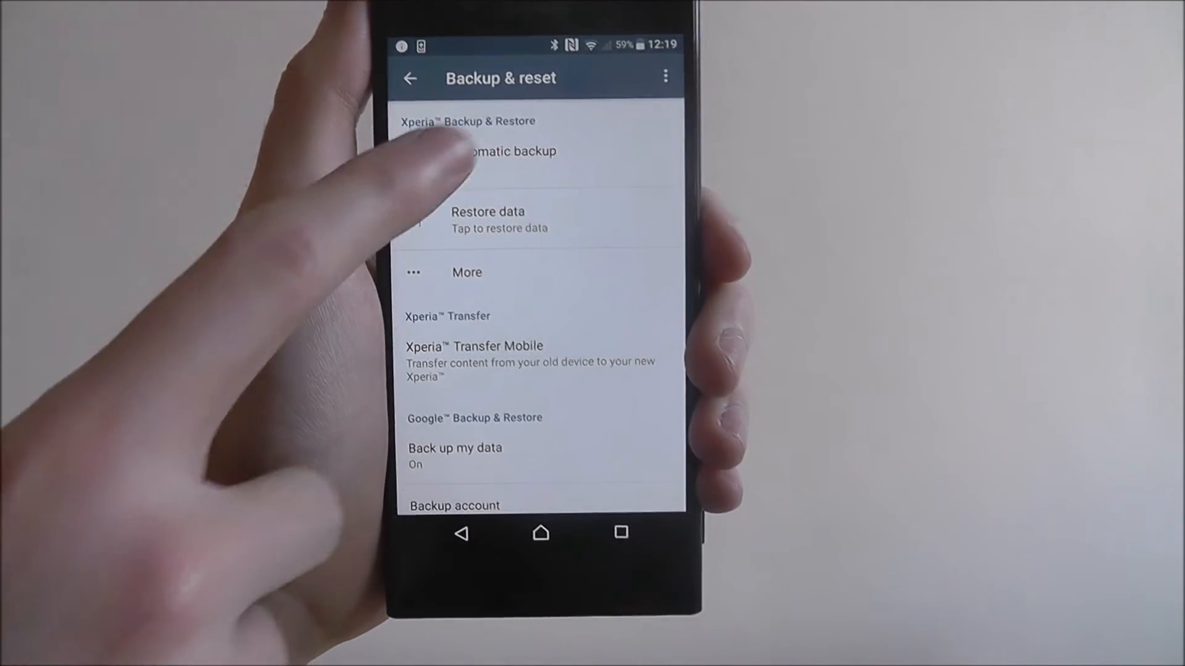
- Switch Xperia Automatic backup on, saving to the SD card weekly with all data types
click(502, 151)
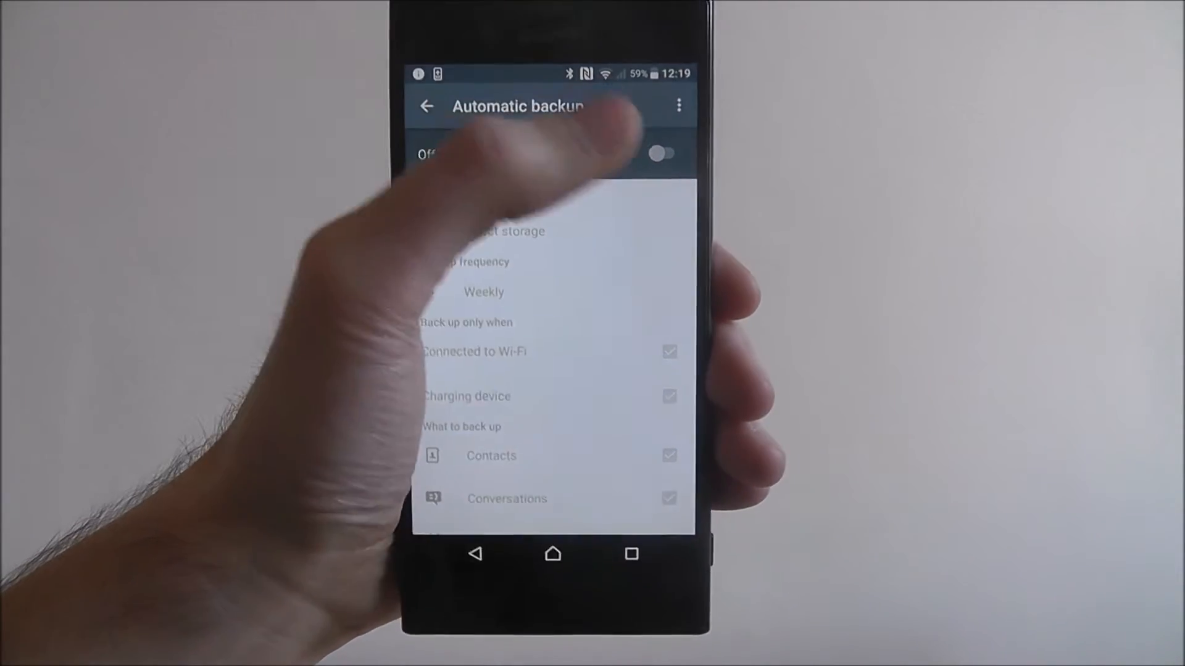
click(663, 153)
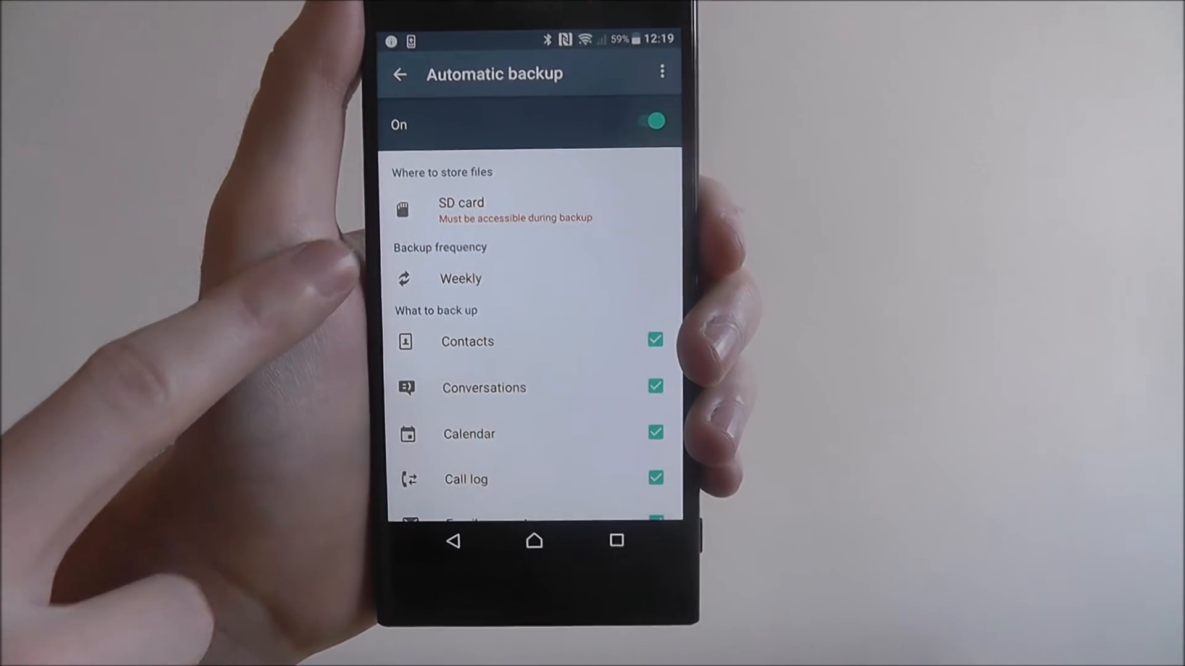
click(461, 278)
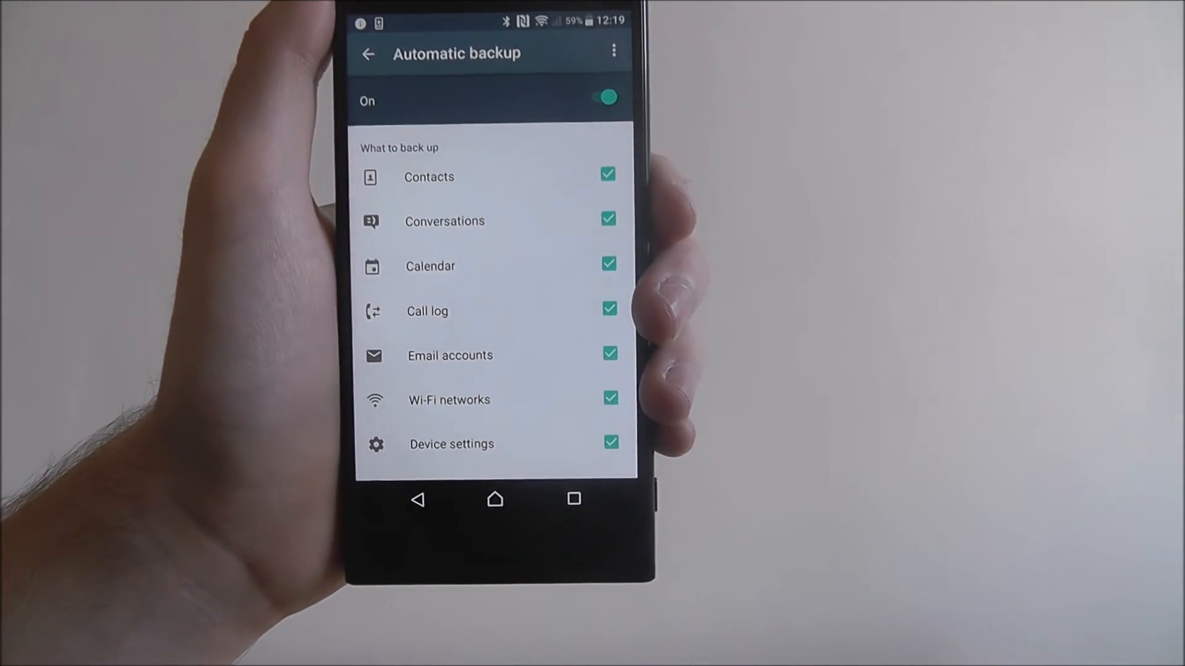
scroll(down, 3)
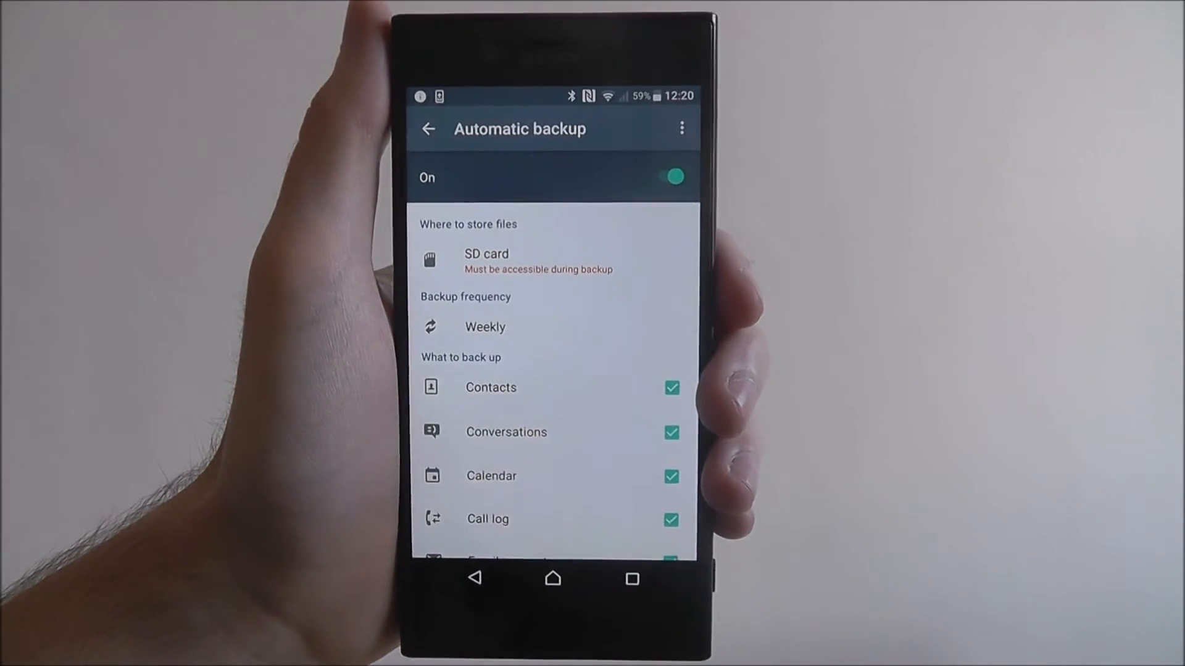
click(427, 128)
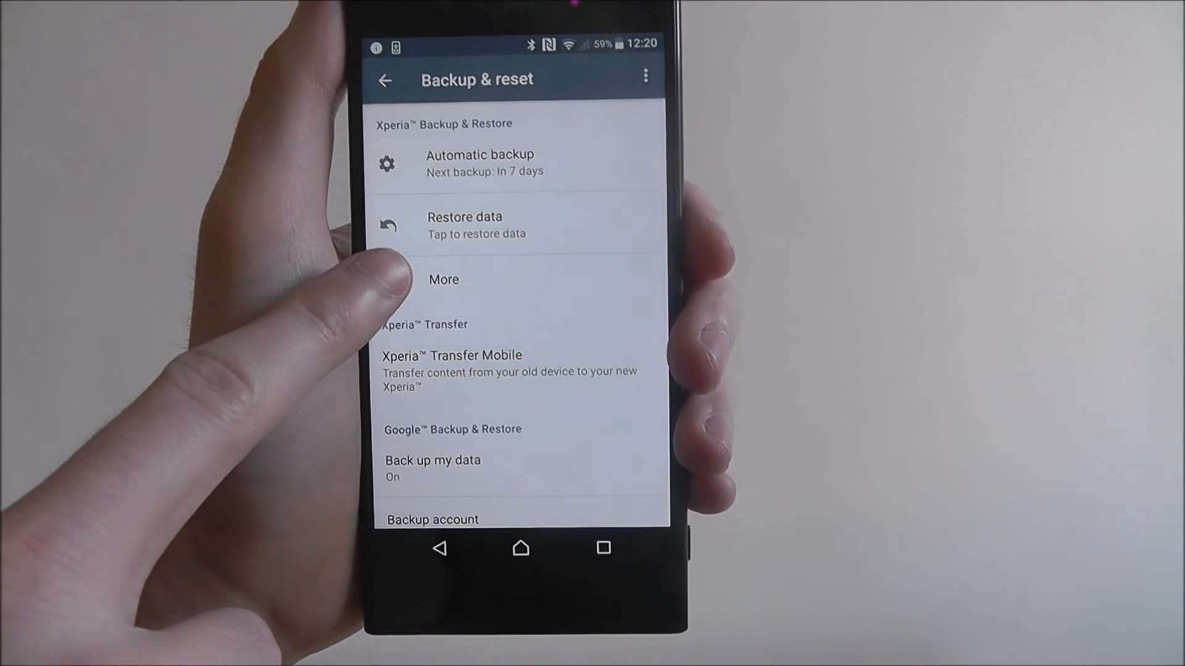
- Return to Backup & reset and open the Restore data screen
click(477, 225)
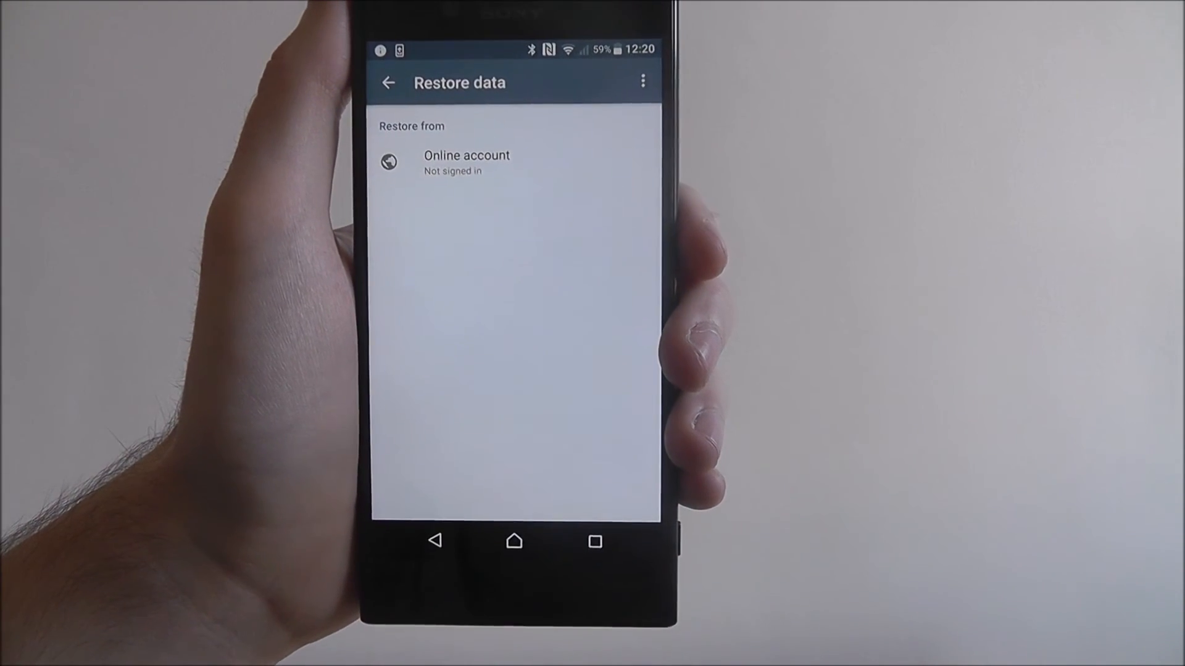